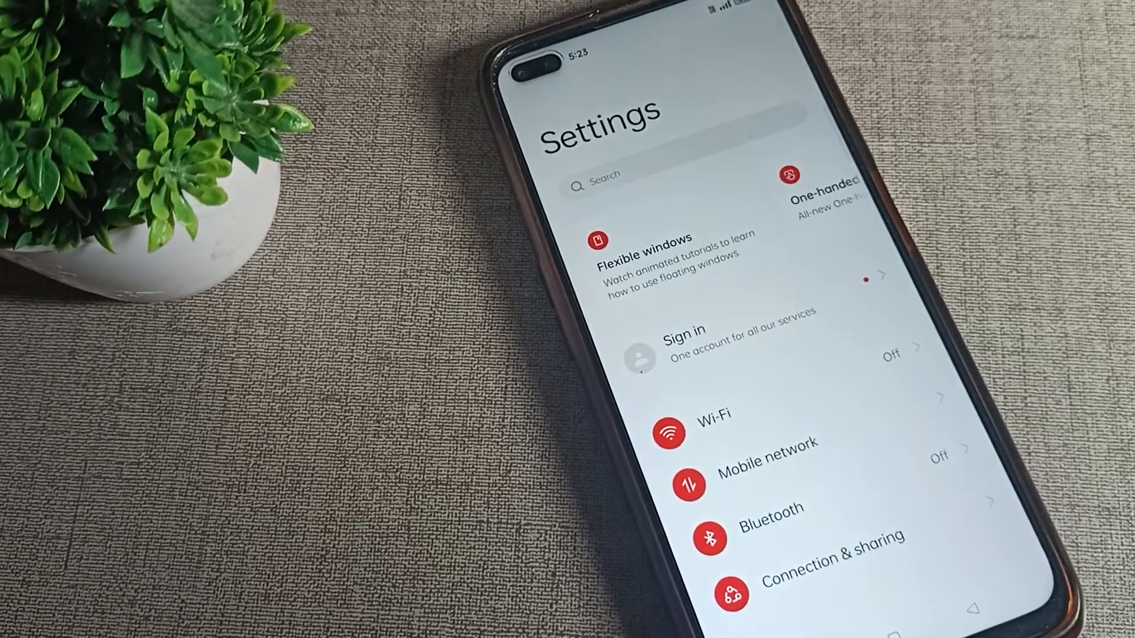
Scroll down the Settings list and exit to the home screen with the Recorder page.
scroll(down, 3)
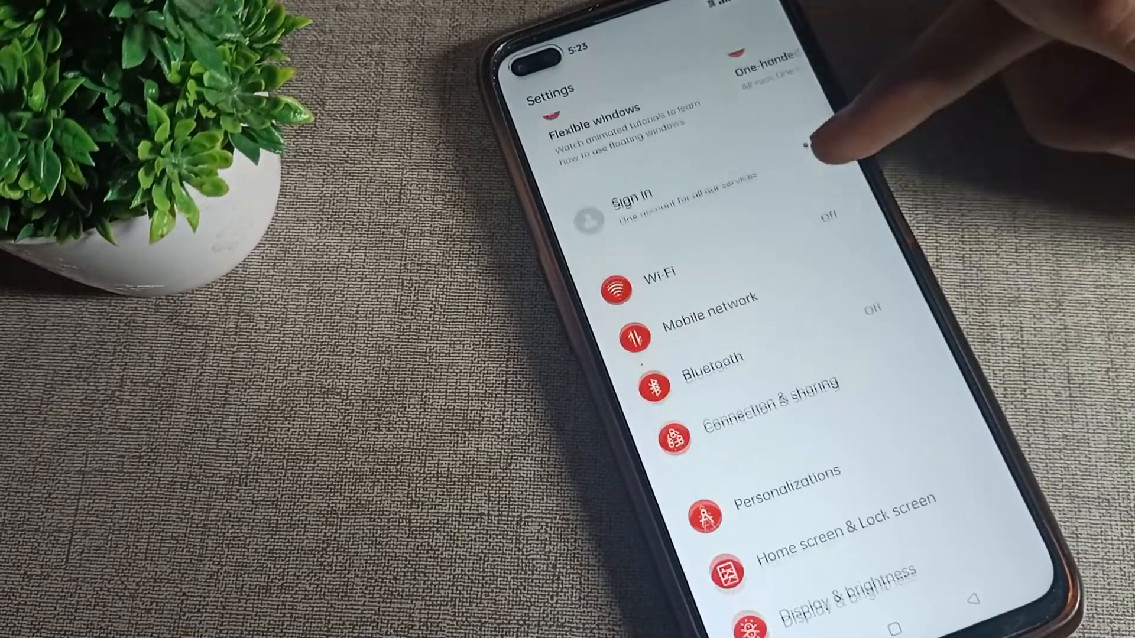
scroll(down, 3)
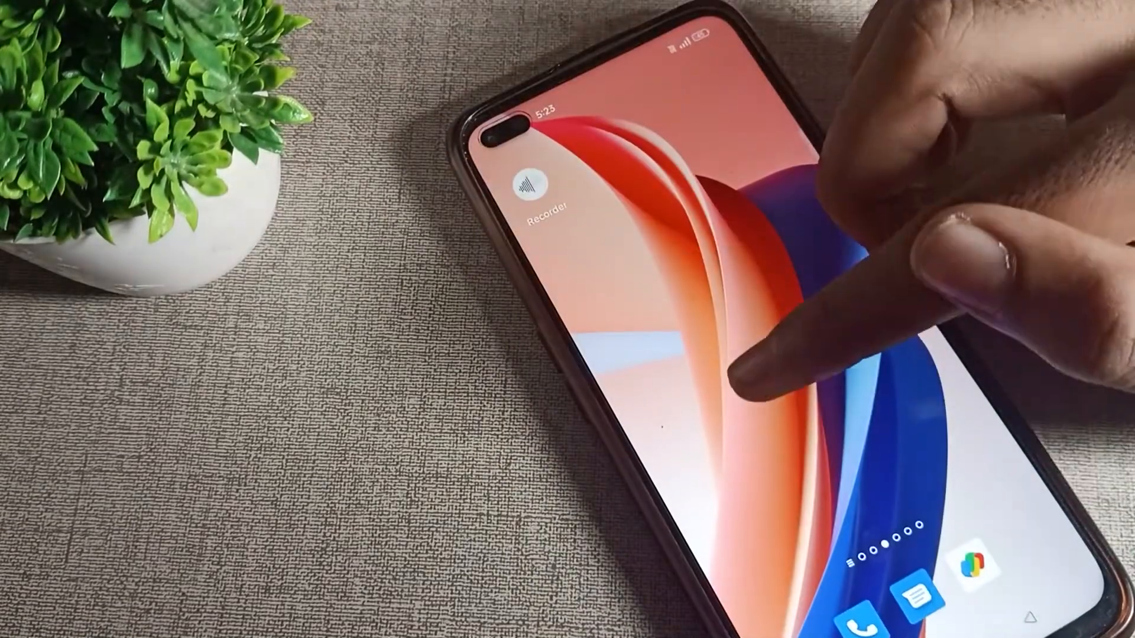
Launch Settings from the app drawer and go to Notifications & Status Bar.
scroll(left, 3)
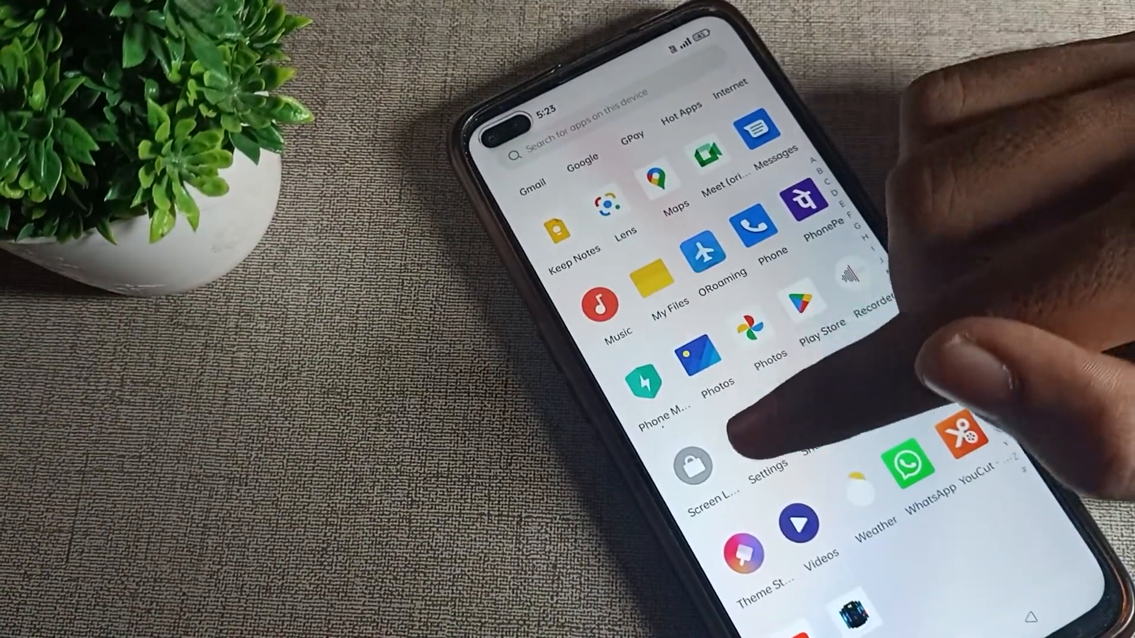
click(756, 466)
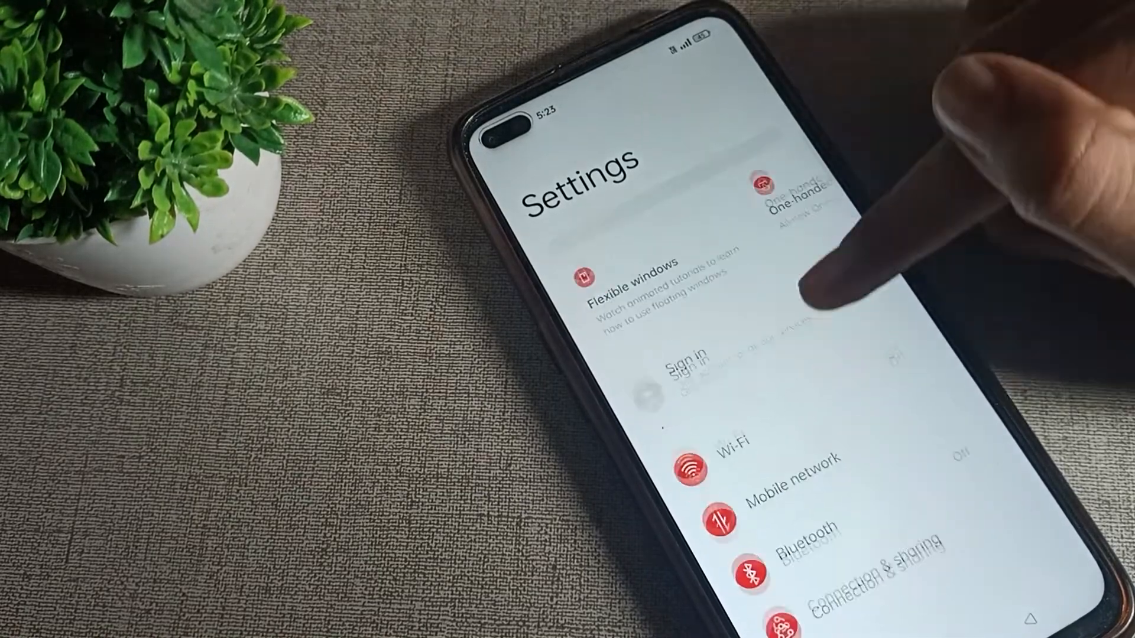
scroll(down, 3)
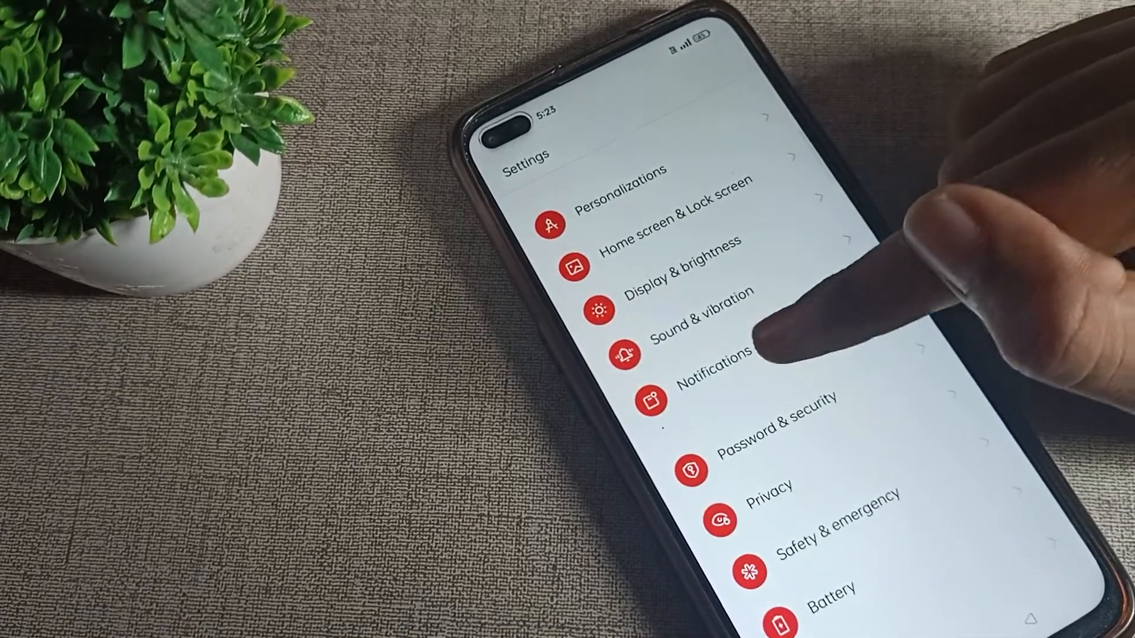
click(718, 360)
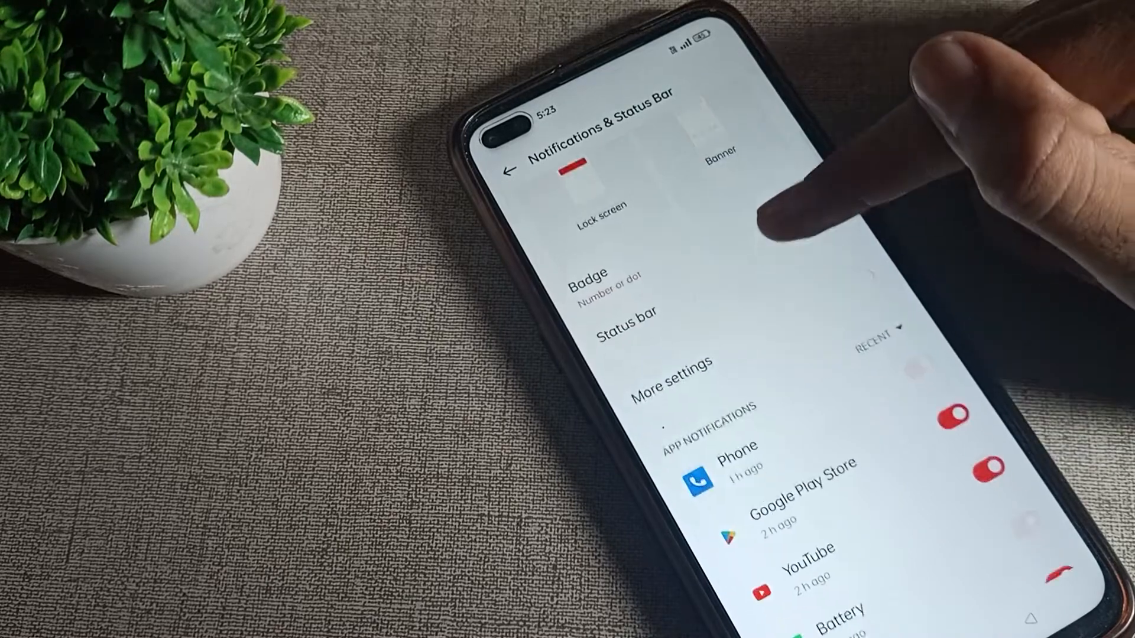
Turn off Battery percentage under Status bar, then return to the app drawer's full list.
click(625, 314)
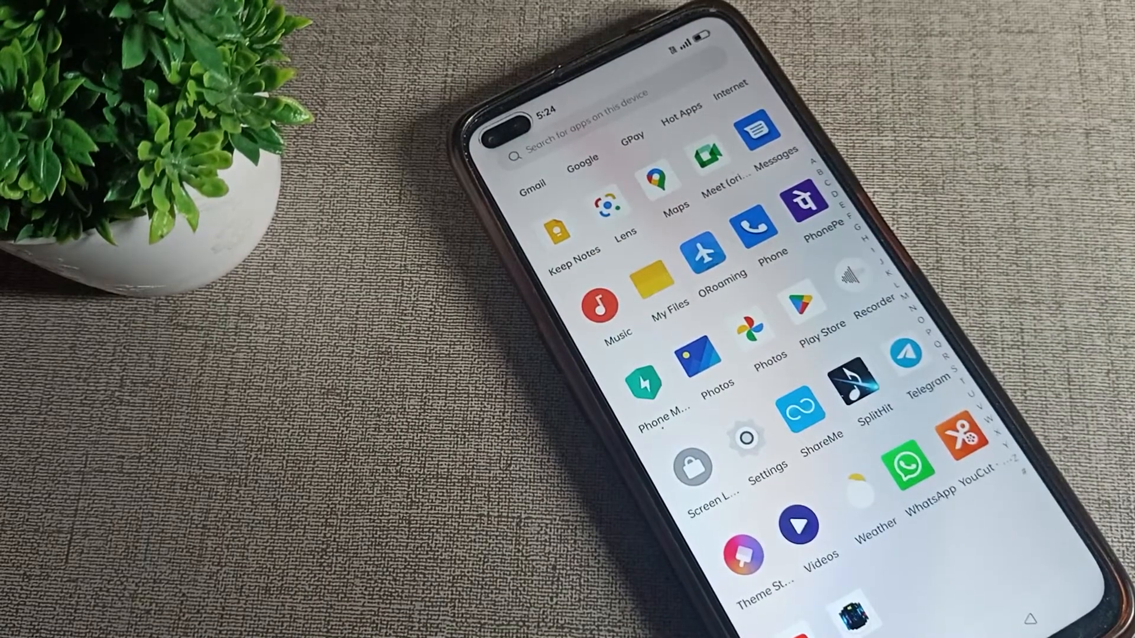
scroll(up, 3)
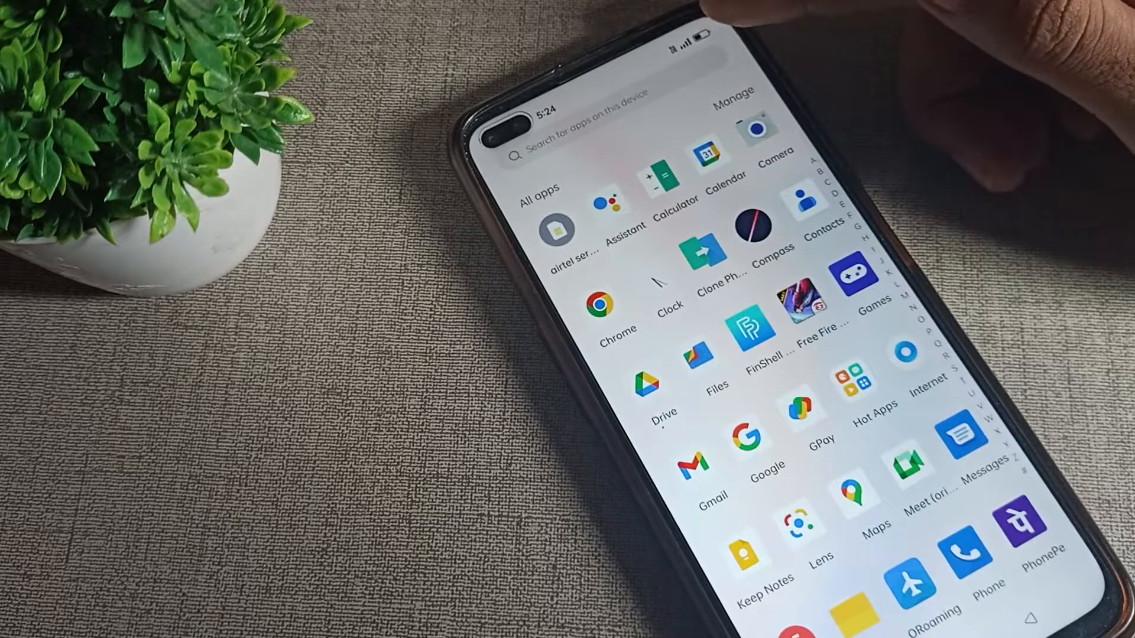